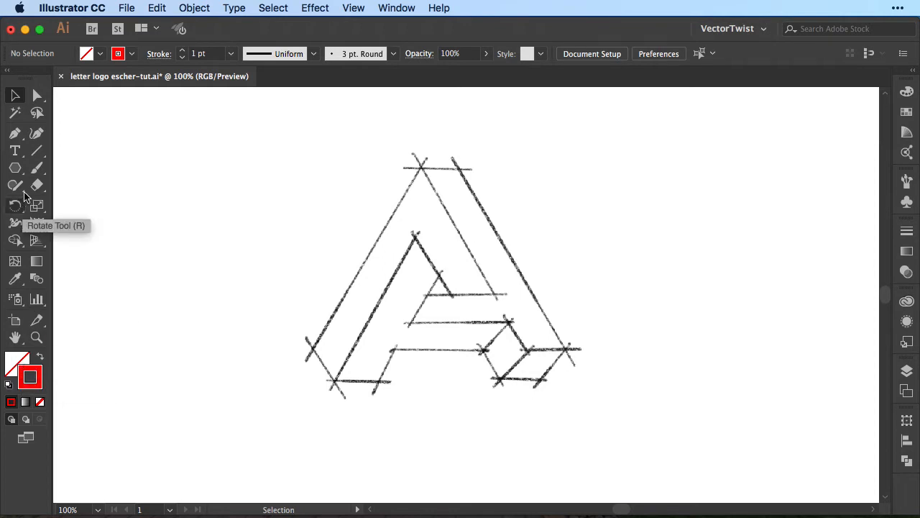
mouse_move(16, 167)
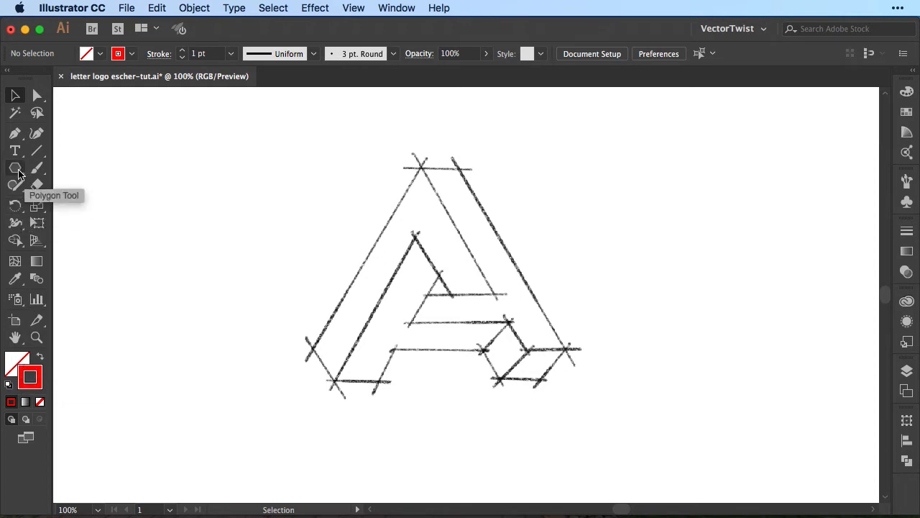
Pick the Polygon Tool to make a 3-sided, 200 px radius polygon.
left_click(15, 170)
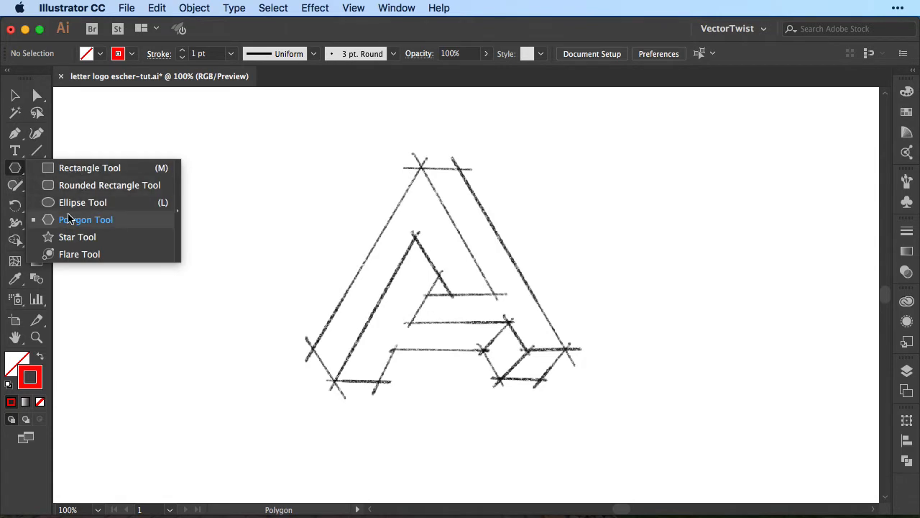
mouse_move(68, 225)
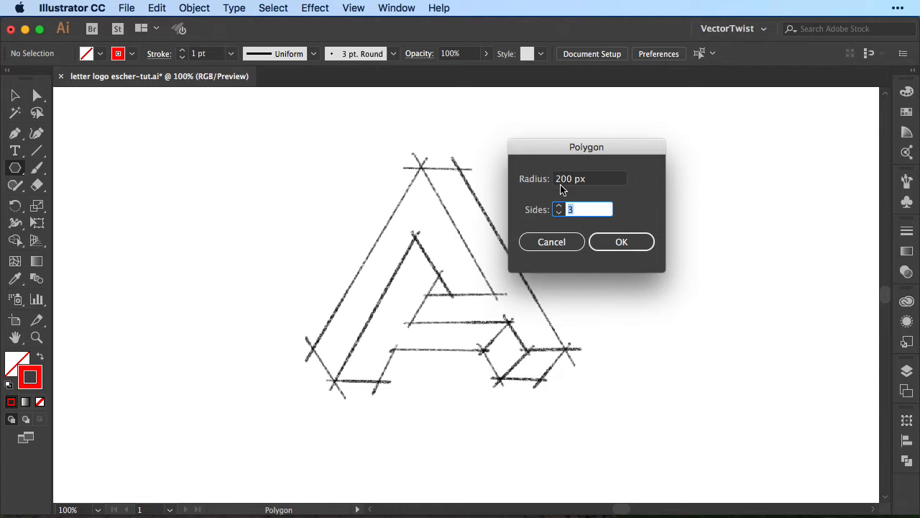
mouse_move(551, 242)
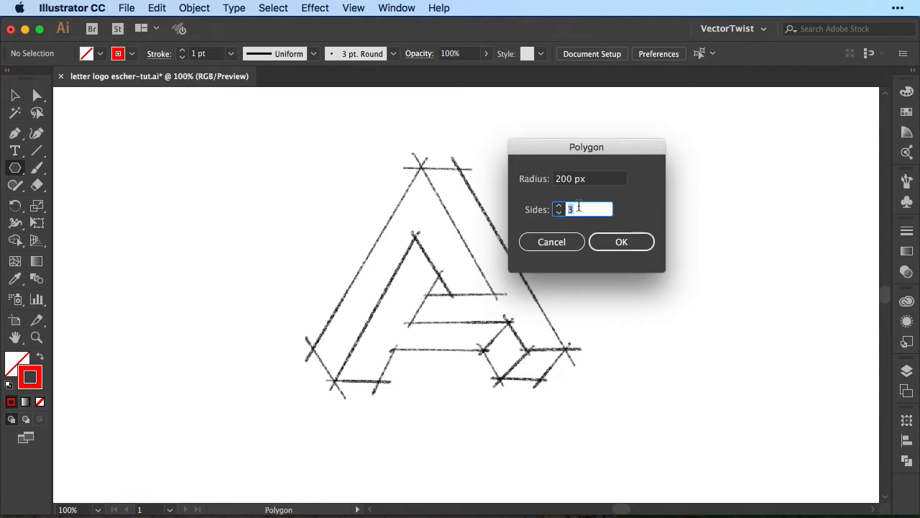
Create the 200 px triangle and drag a copy lower onto the sketch.
left_click(621, 240)
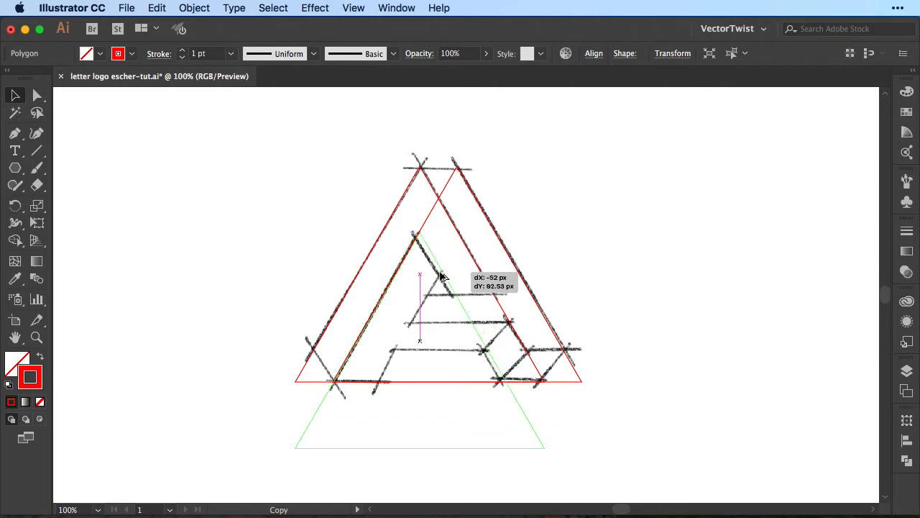
left_click_drag(444, 276, 439, 281)
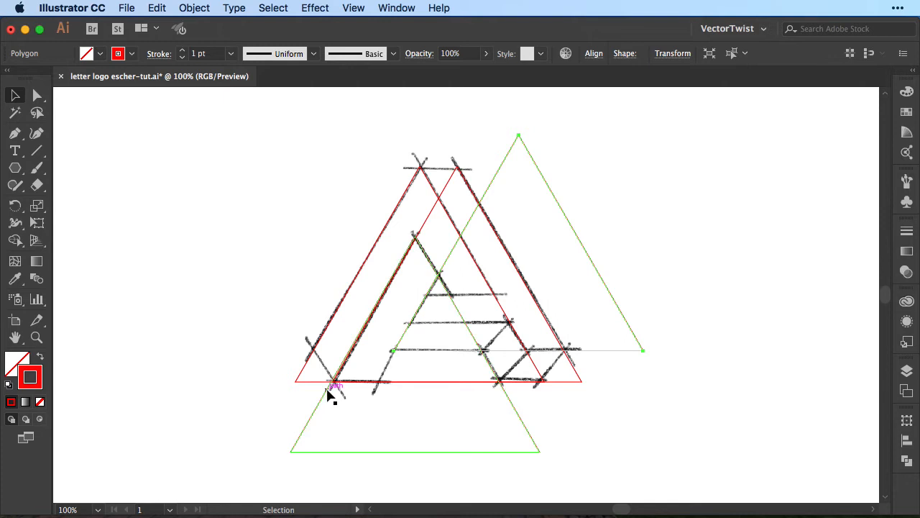
mouse_move(424, 258)
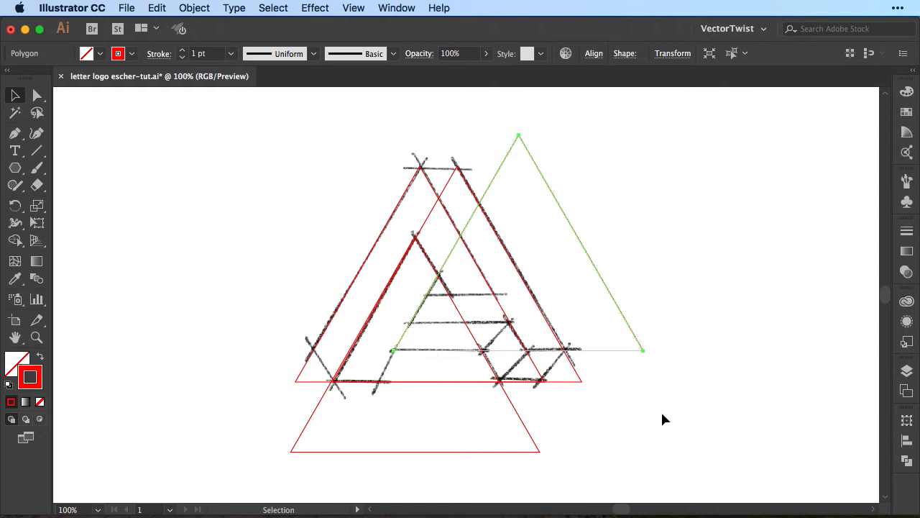
Deselect, turn on Smart Guides, and draw a straight line along an A crossbar.
left_click(363, 319)
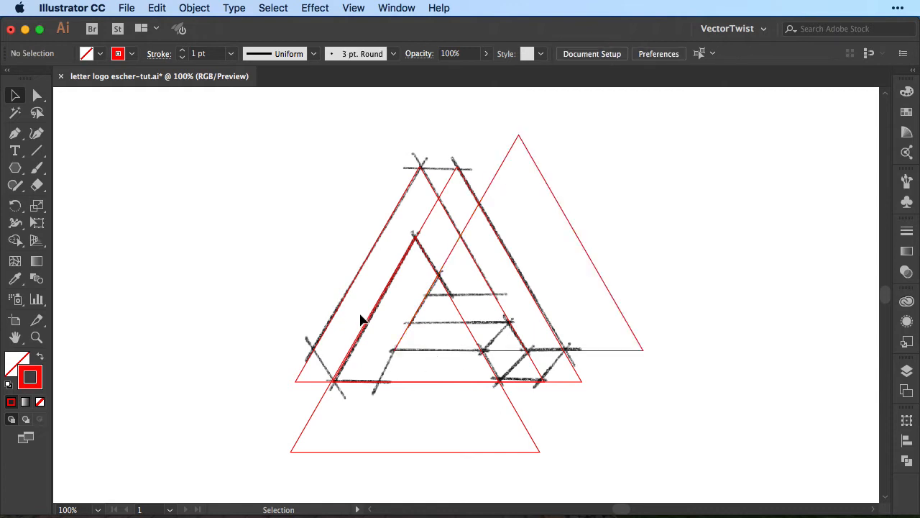
mouse_move(407, 281)
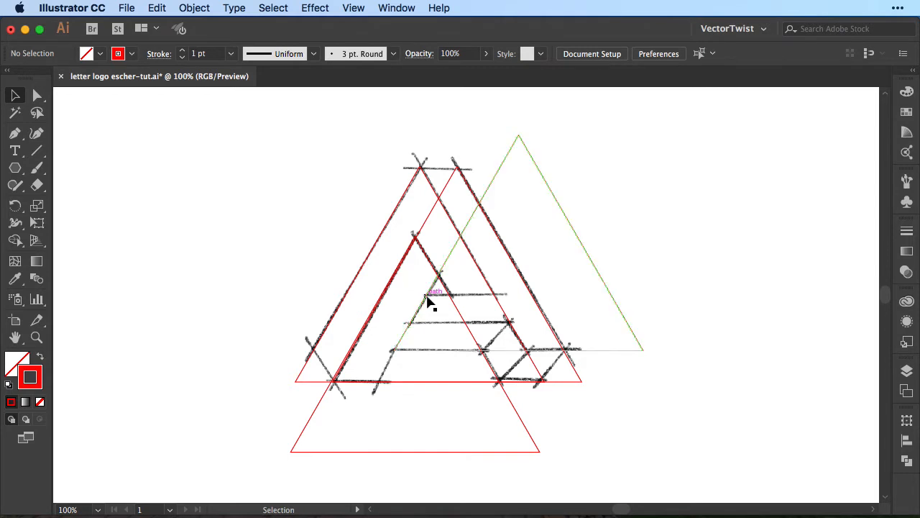
mouse_move(496, 299)
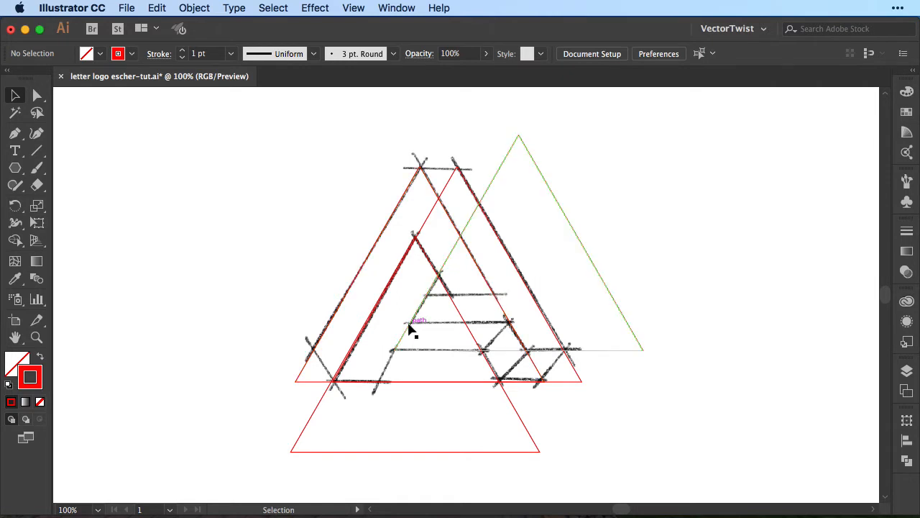
mouse_move(432, 325)
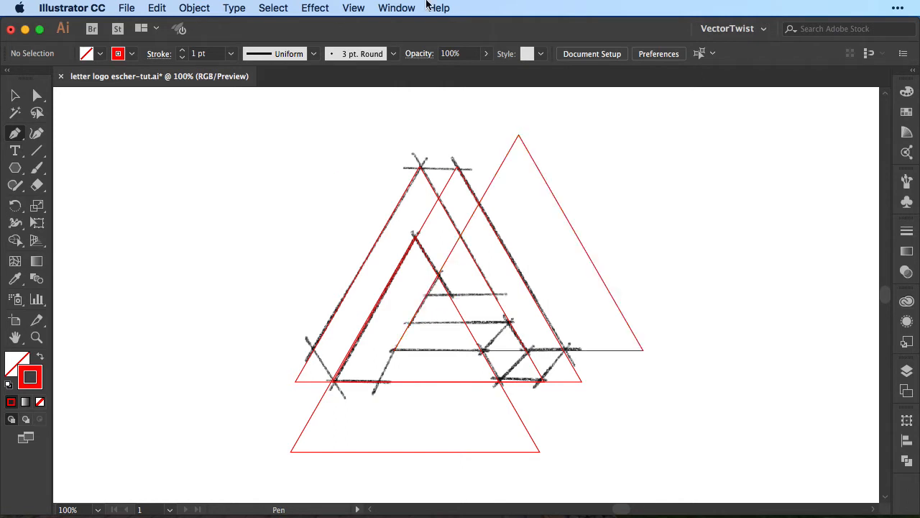
left_click(353, 8)
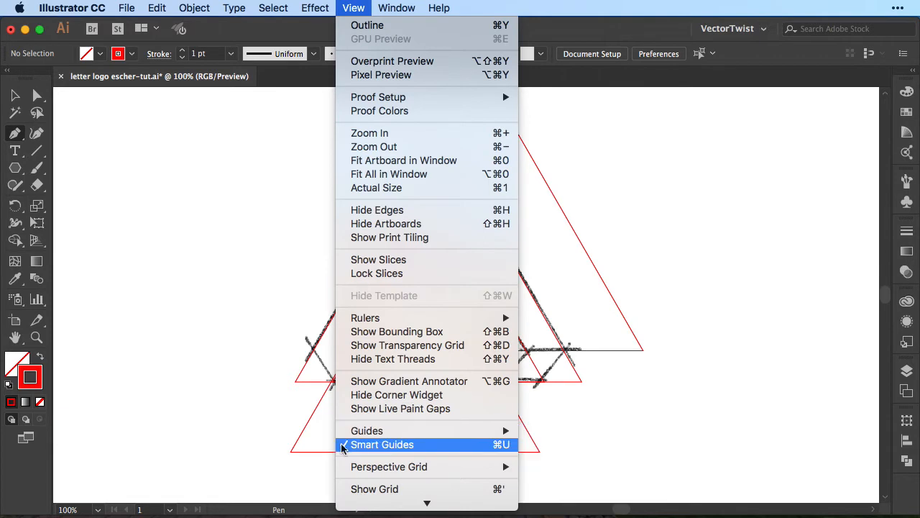
left_click(382, 444)
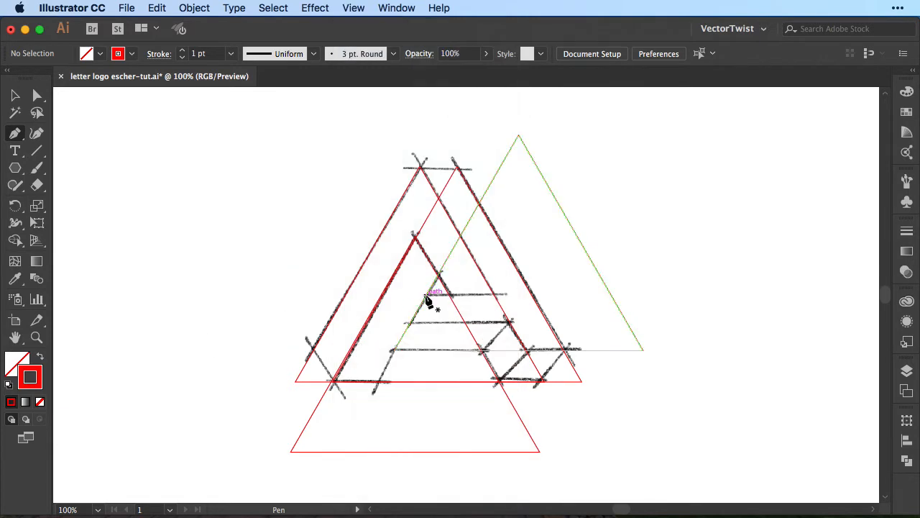
left_click_drag(427, 297, 498, 296)
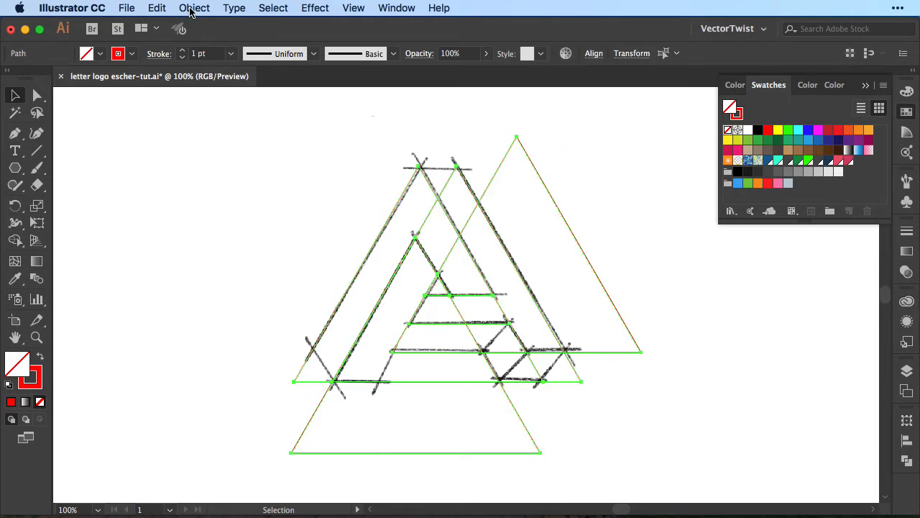
Open a top menu bar item to reach the Layers panel.
left_click(195, 8)
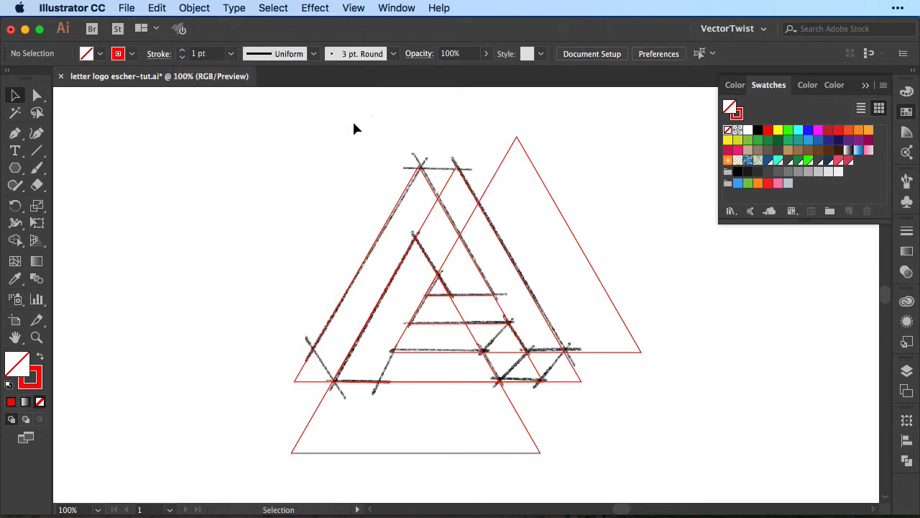
mouse_move(367, 147)
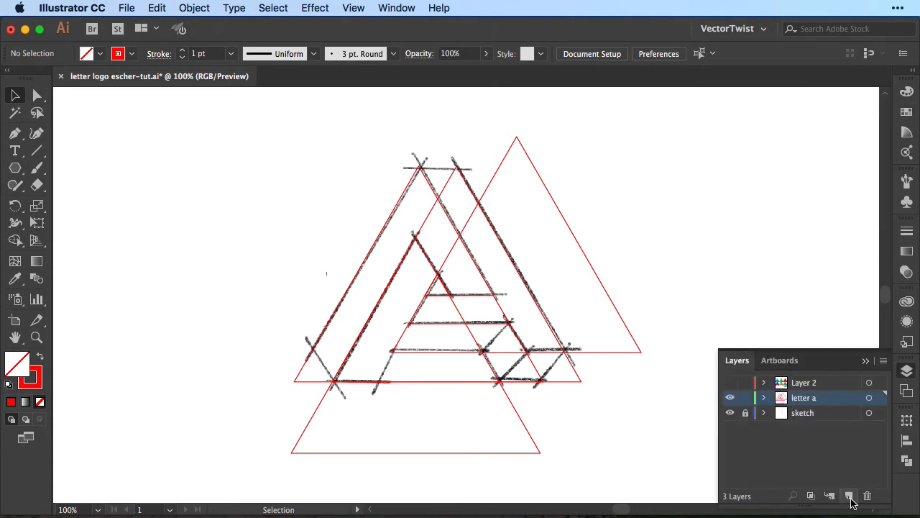
Create a new layer and set its opacity to 60%.
left_click(849, 495)
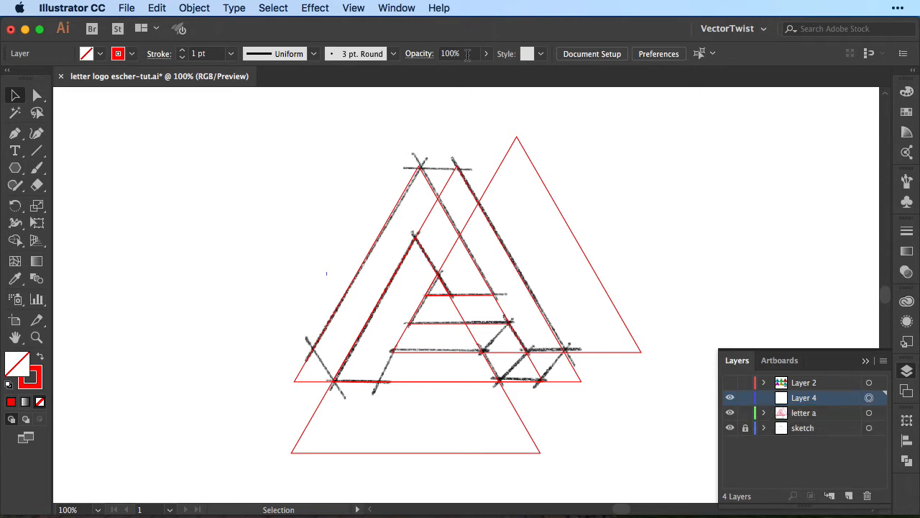
left_click(451, 54)
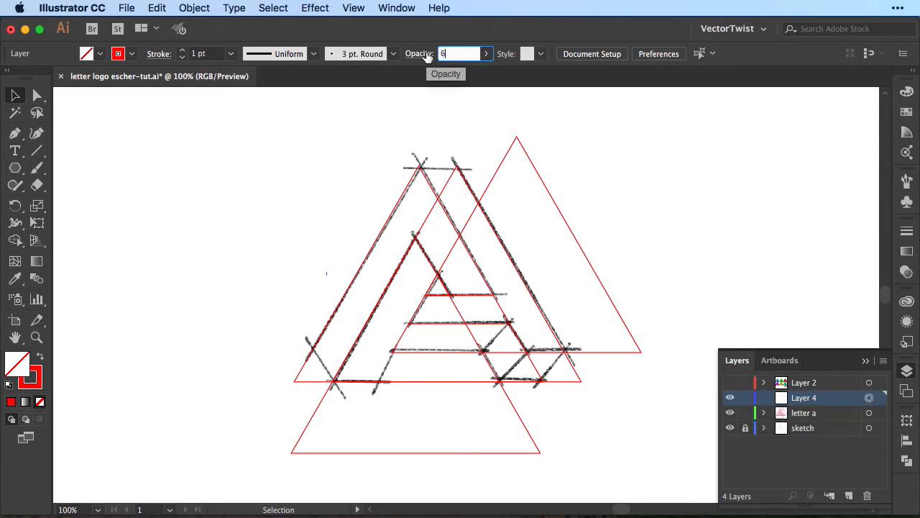
type("60%")
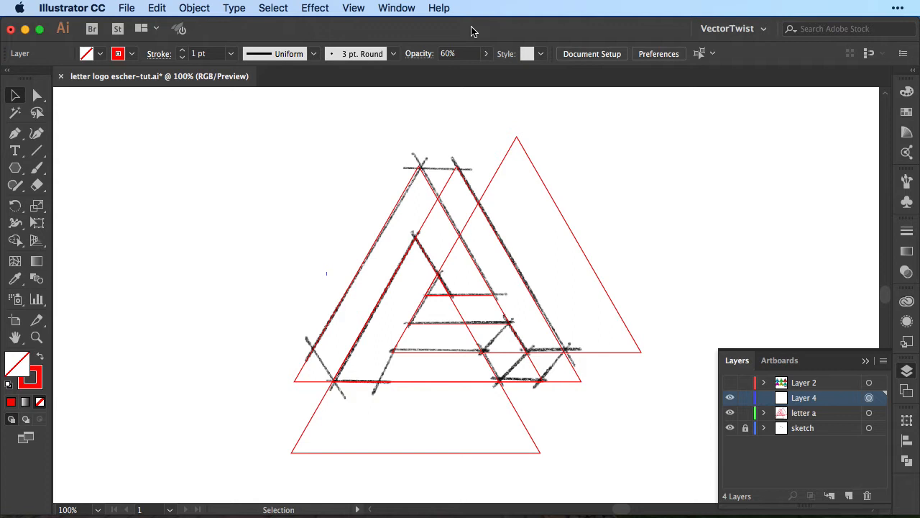
mouse_move(41, 359)
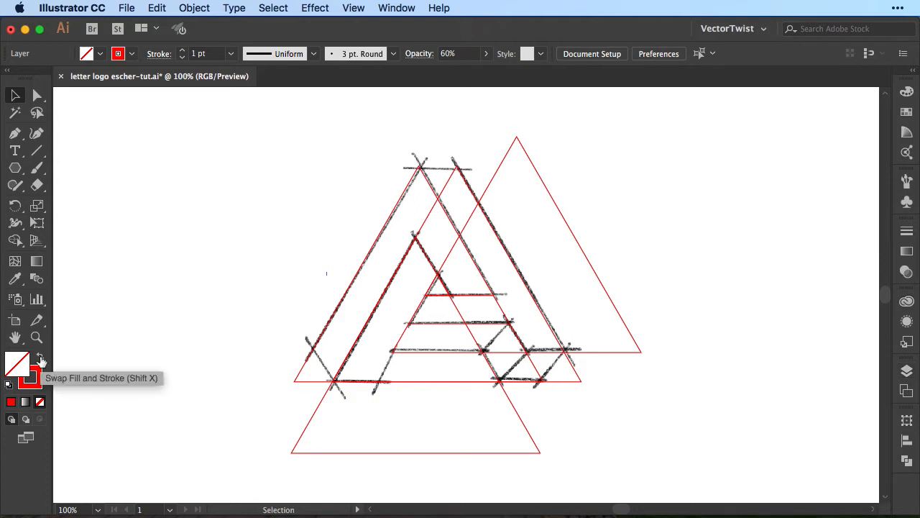
Swap fill and stroke colours, then place the green shape's inner corner.
left_click(37, 360)
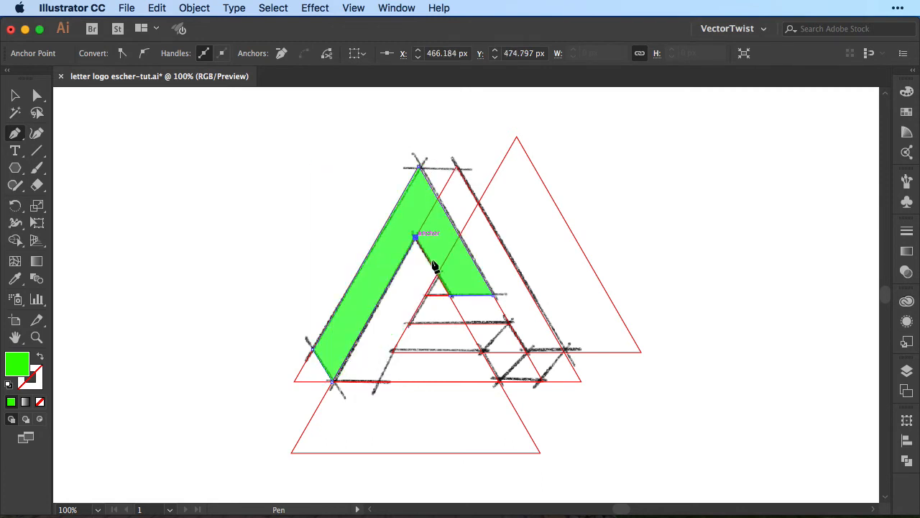
left_click(449, 294)
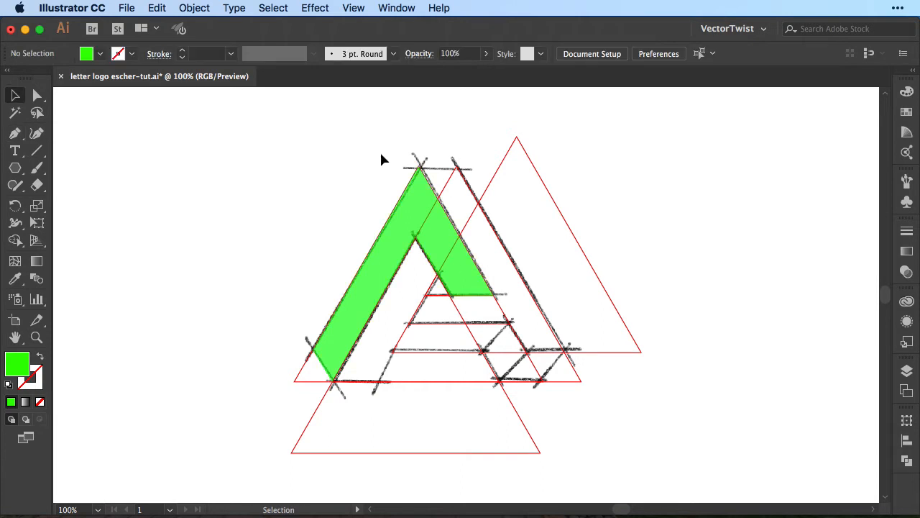
mouse_move(484, 267)
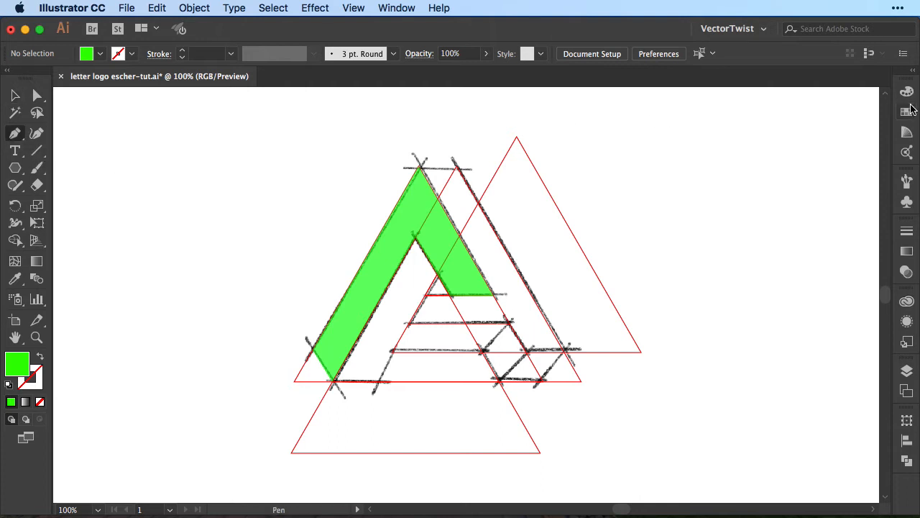
Open the layers list and select the artwork on Layer 4.
left_click(848, 140)
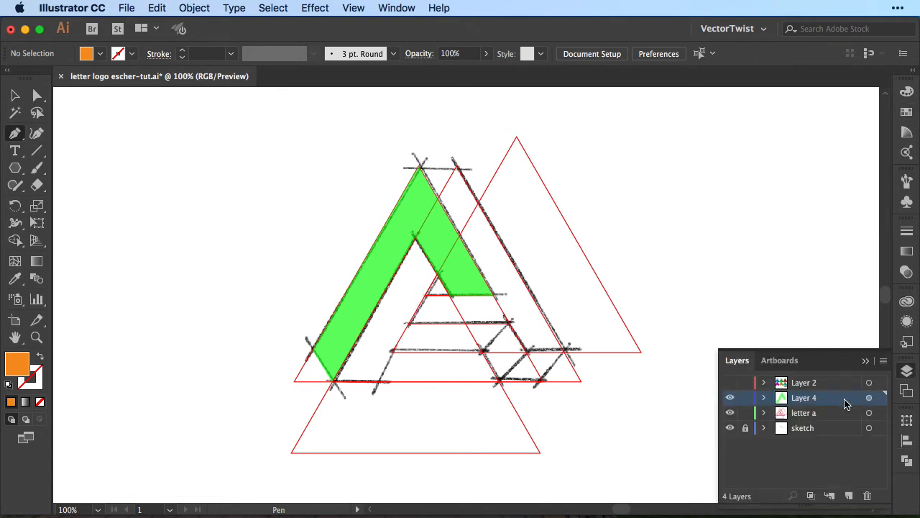
left_click(868, 398)
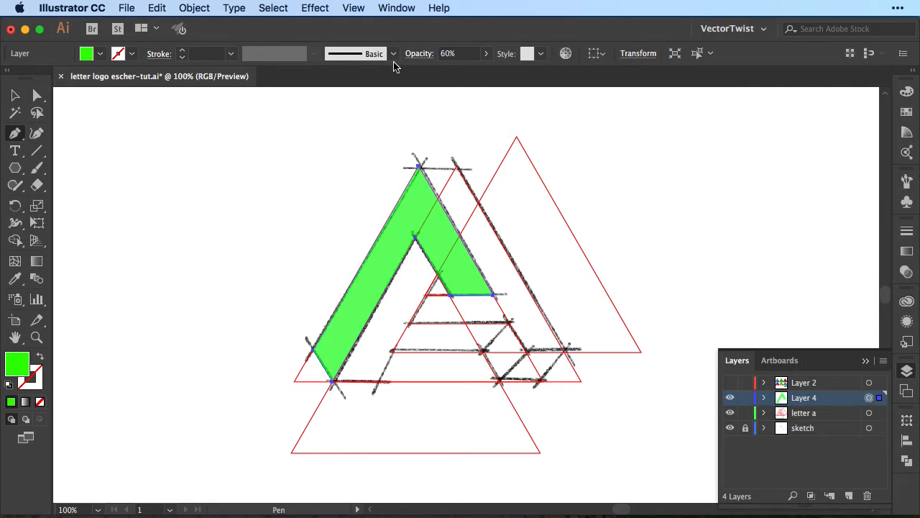
mouse_move(453, 53)
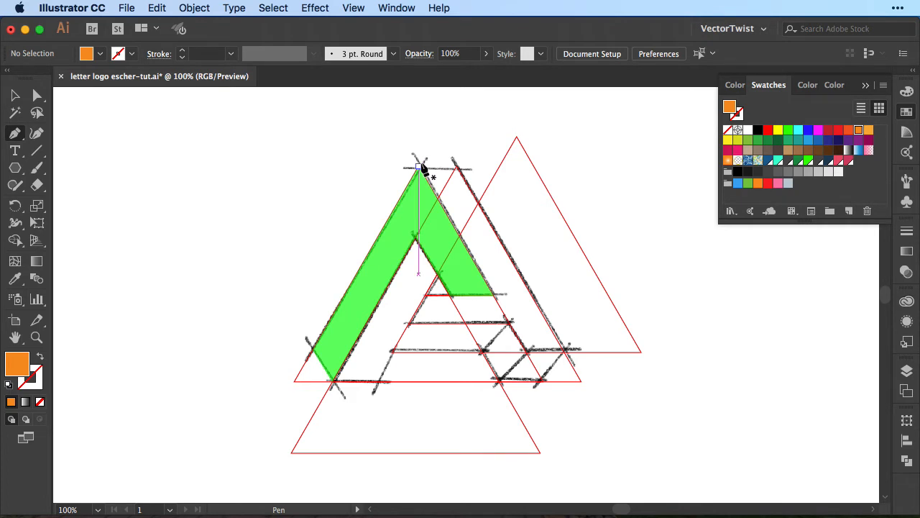
Start the orange shape at the A's apex and add a crossbar-intersection corner.
left_click(458, 171)
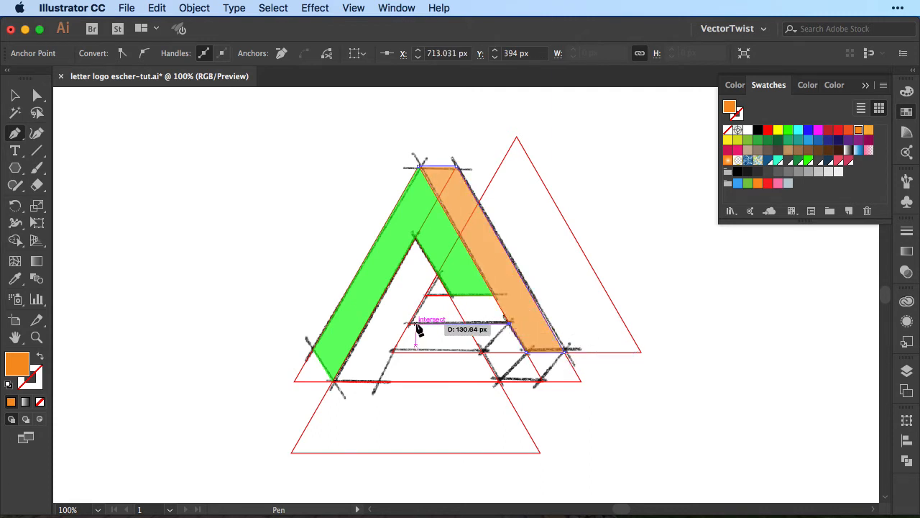
left_click_drag(419, 328, 428, 301)
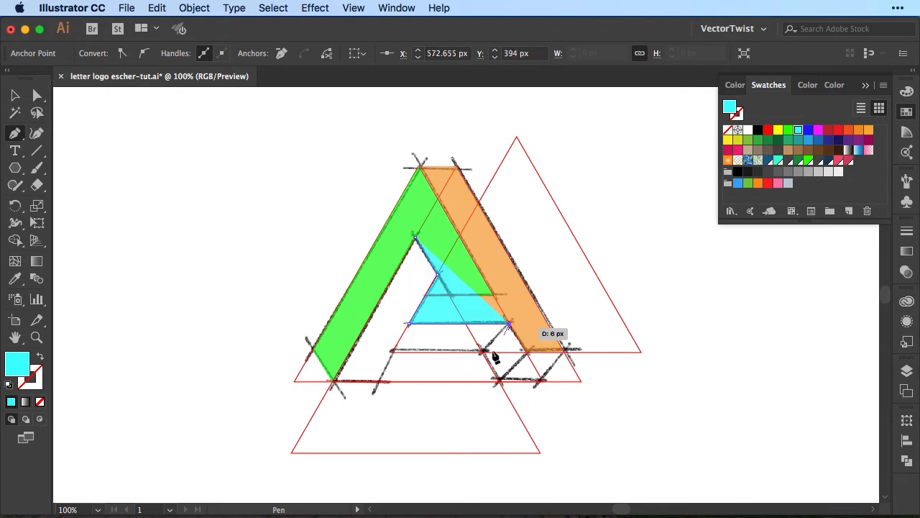
Place a corner of the cyan interior shape along the sketch.
left_click_drag(496, 359, 381, 385)
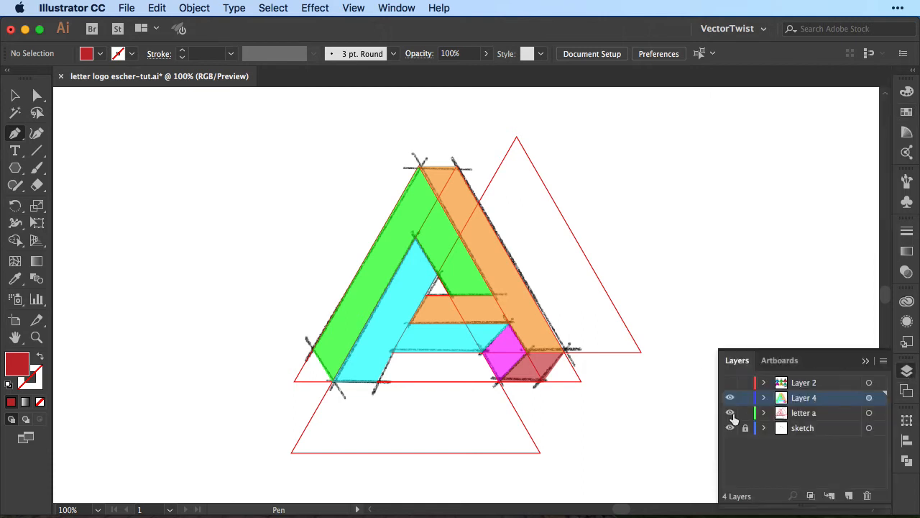
Hide the letter a layer using its eye icon.
left_click(731, 412)
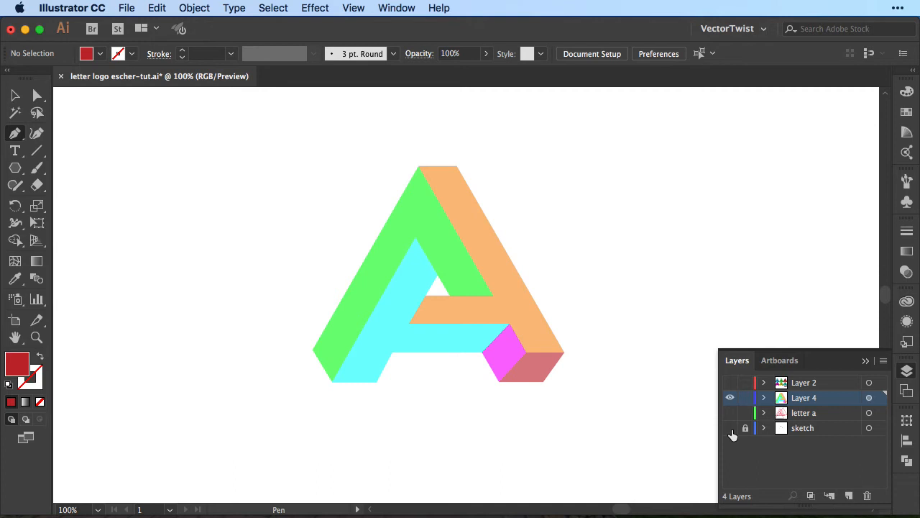
Select all pieces of the A and fill them with the green swatch.
left_click_drag(486, 260, 575, 260)
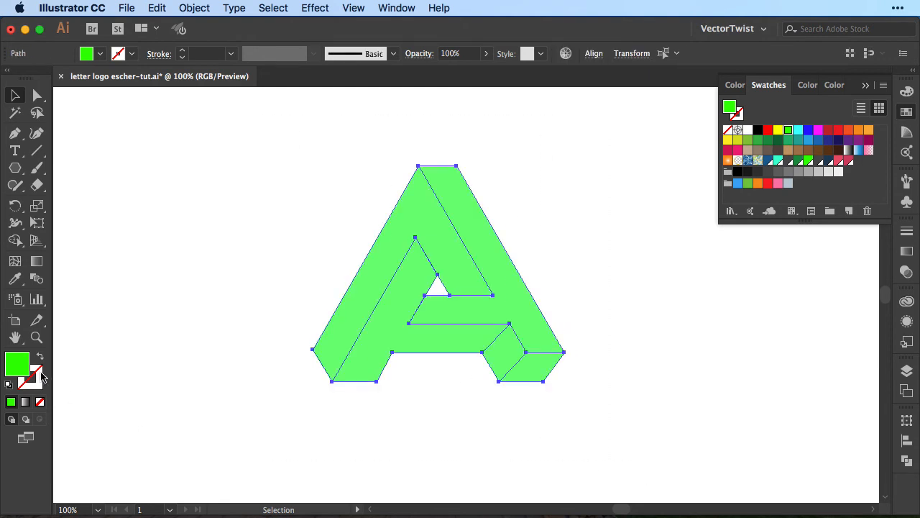
left_click(734, 85)
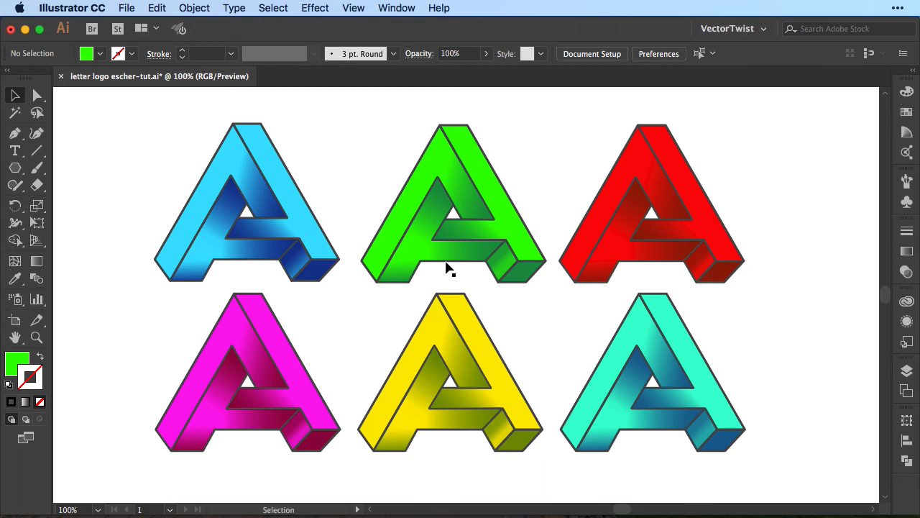
mouse_move(276, 147)
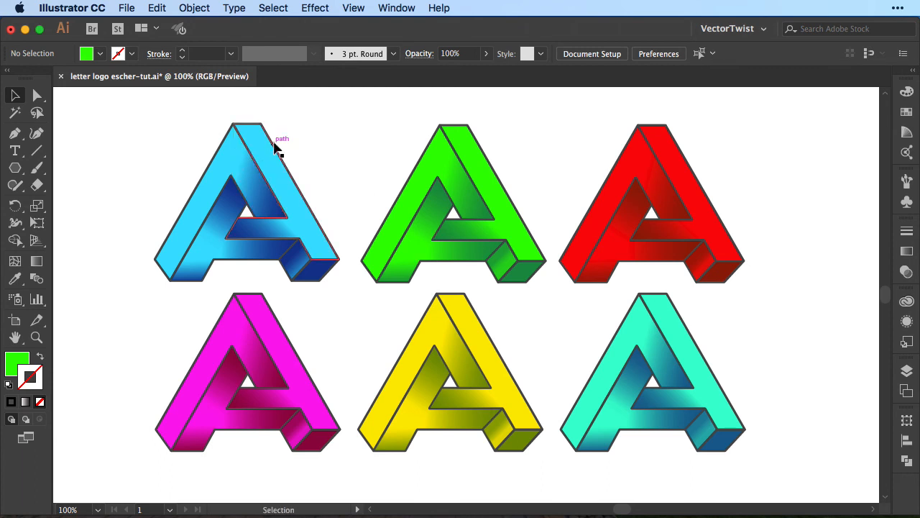
mouse_move(252, 167)
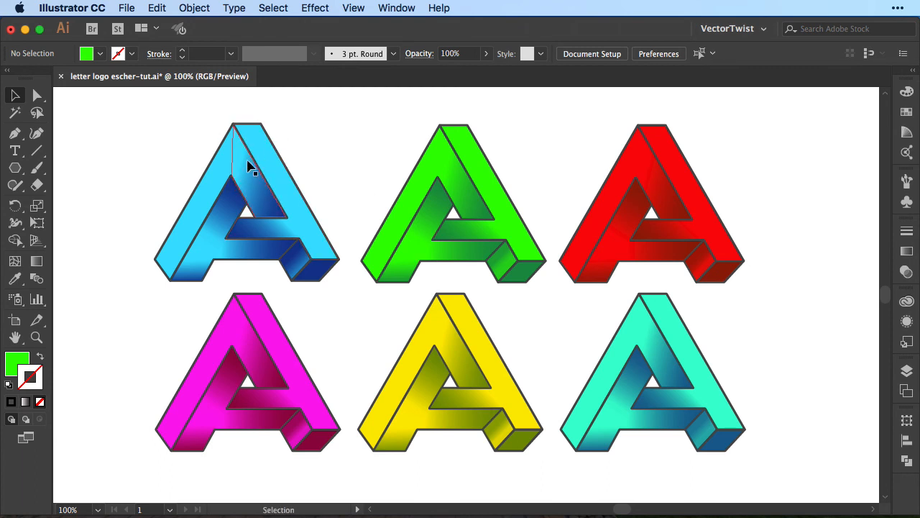
Select the blue A's crossbar face with its 45° linear blue gradient.
left_click(246, 208)
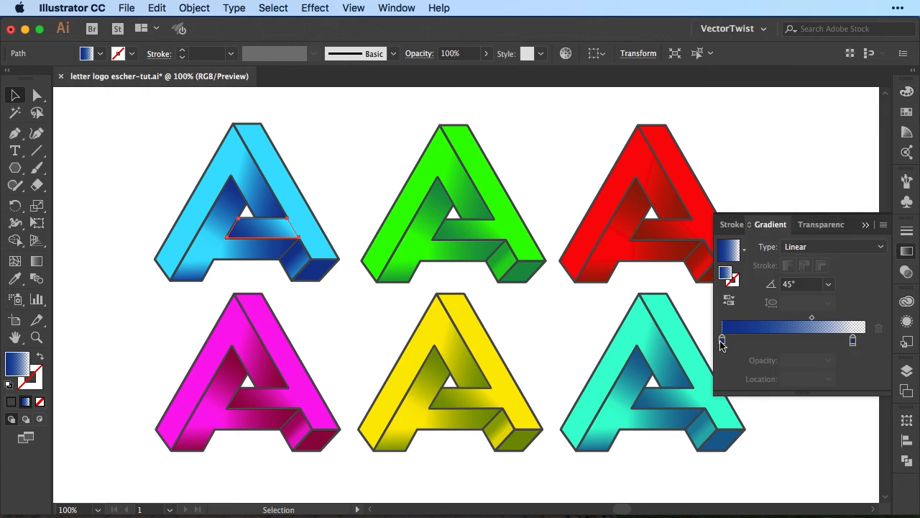
mouse_move(854, 343)
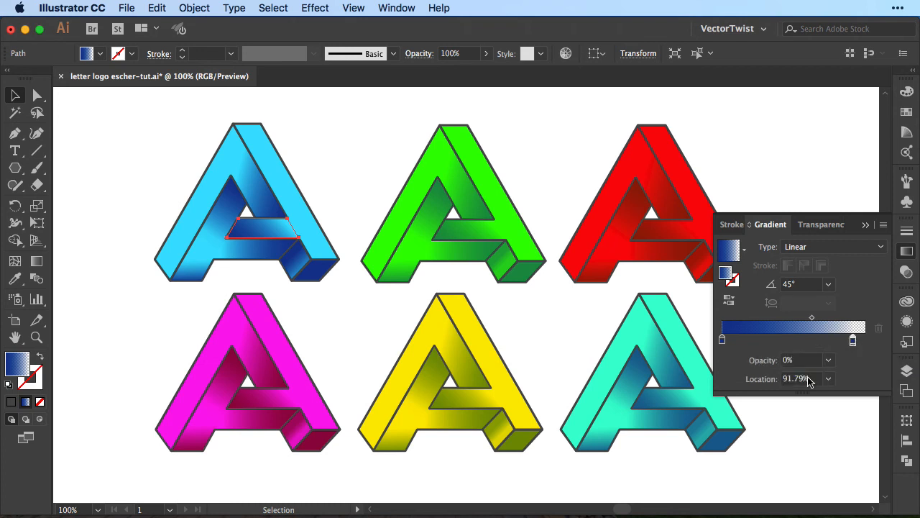
mouse_move(760, 366)
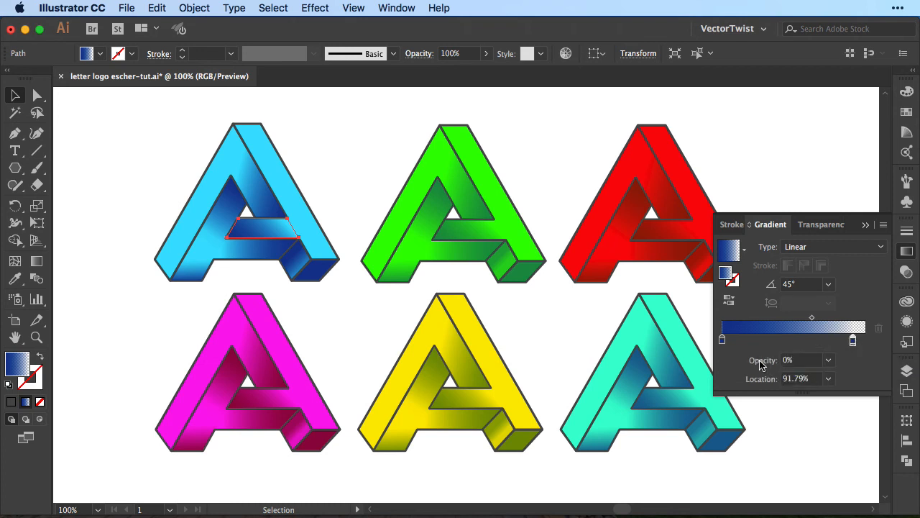
Deselect the crossbar face after fading its gradient end stop to 0% opacity.
left_click(807, 171)
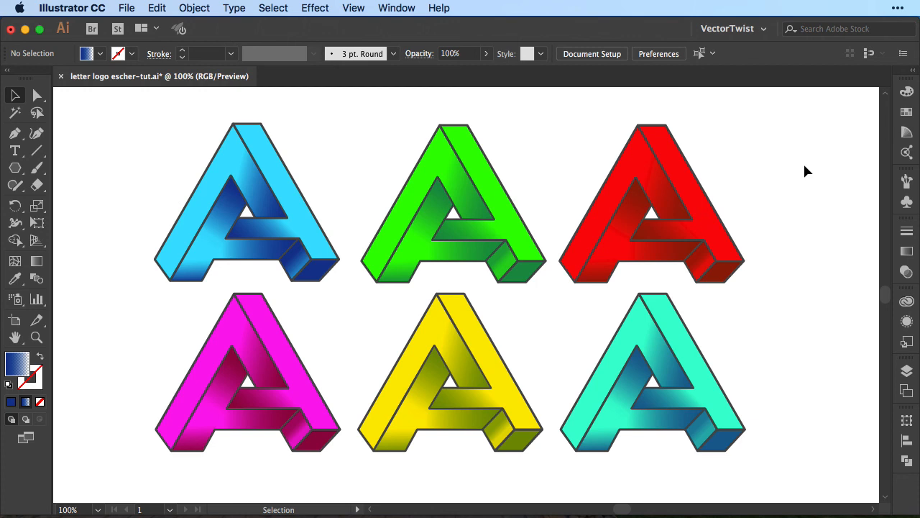